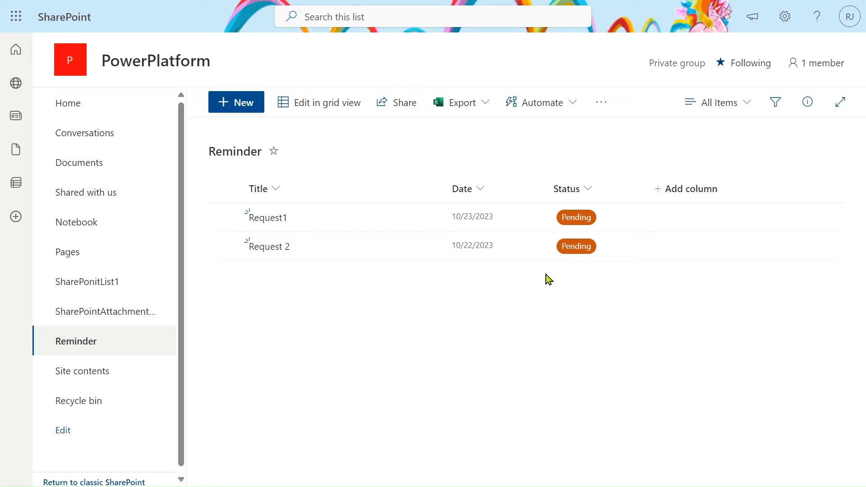
pyautogui.moveTo(299, 232)
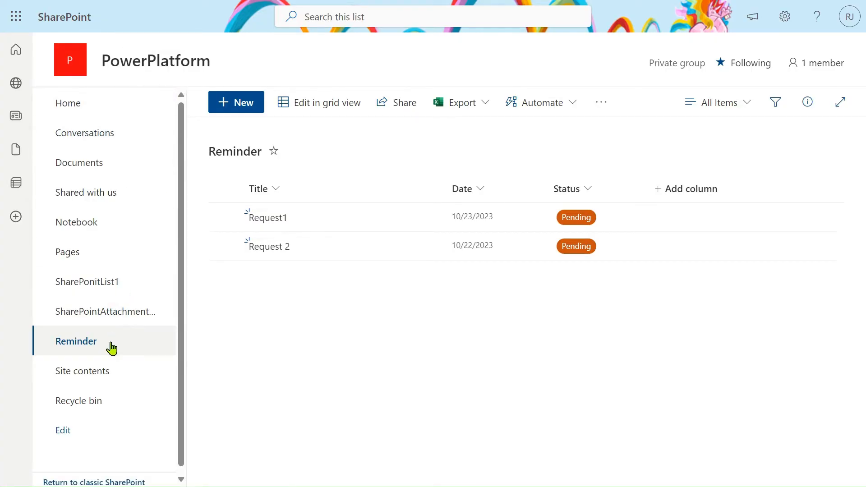
pyautogui.moveTo(75, 341)
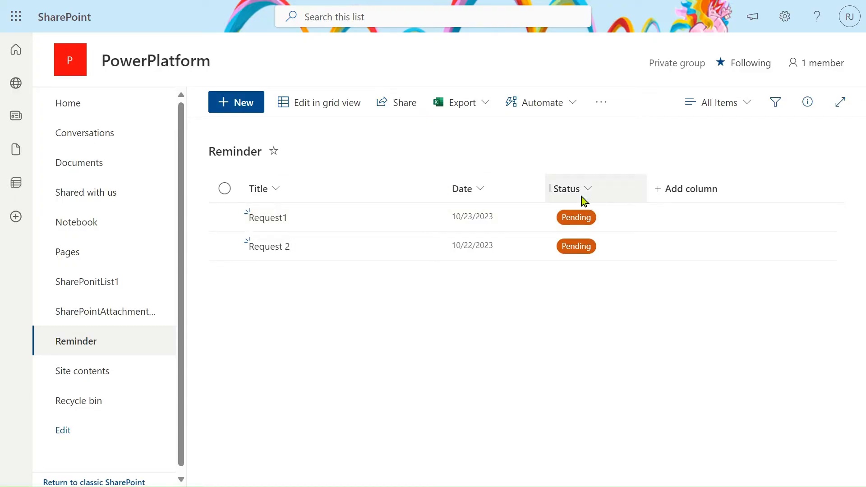
pyautogui.moveTo(521, 356)
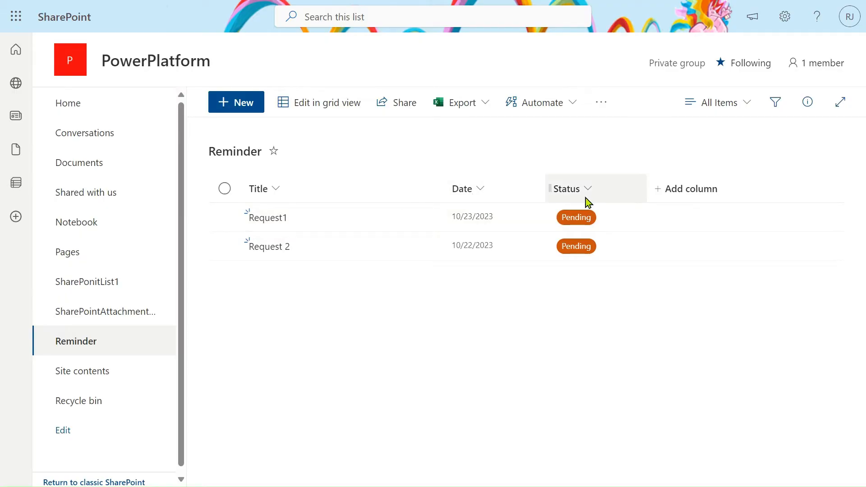
# Step: Review the Reminder list's Date and Status column settings in SharePoint without changing them
pyautogui.click(467, 189)
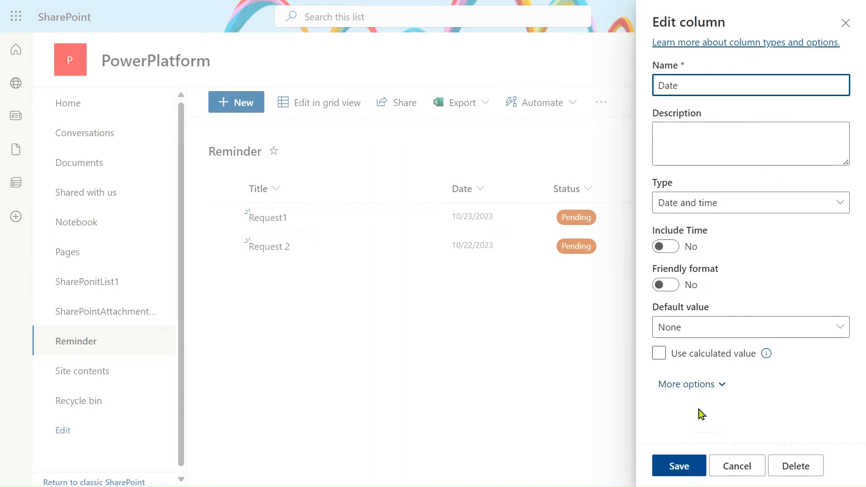
pyautogui.click(678, 466)
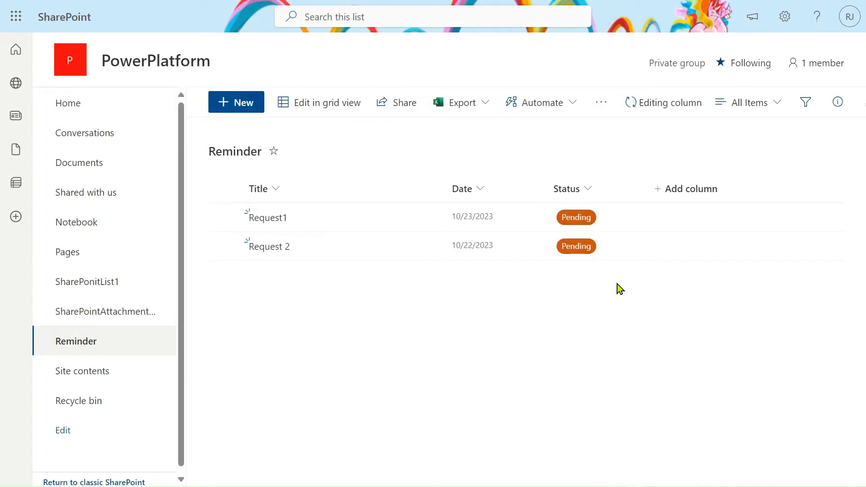
pyautogui.moveTo(602, 246)
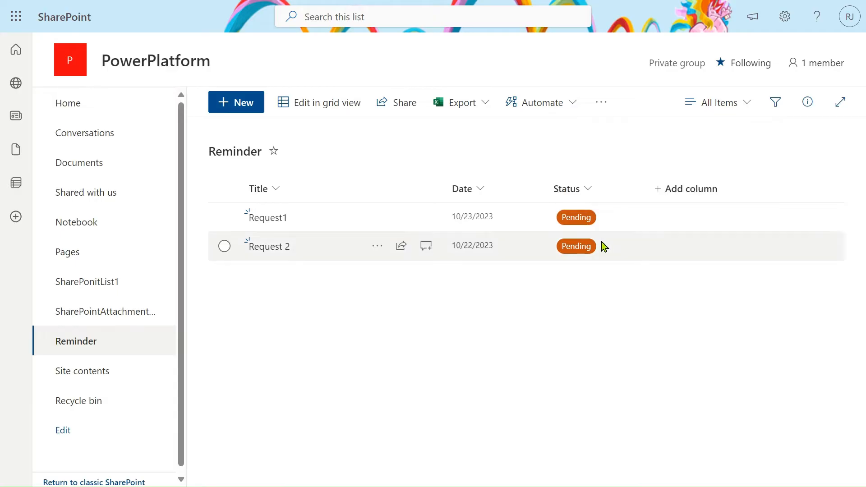
pyautogui.click(567, 189)
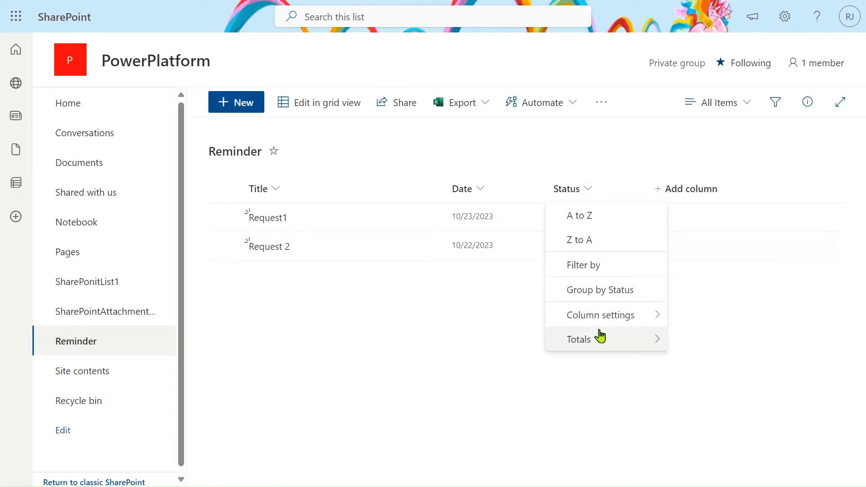
pyautogui.click(601, 315)
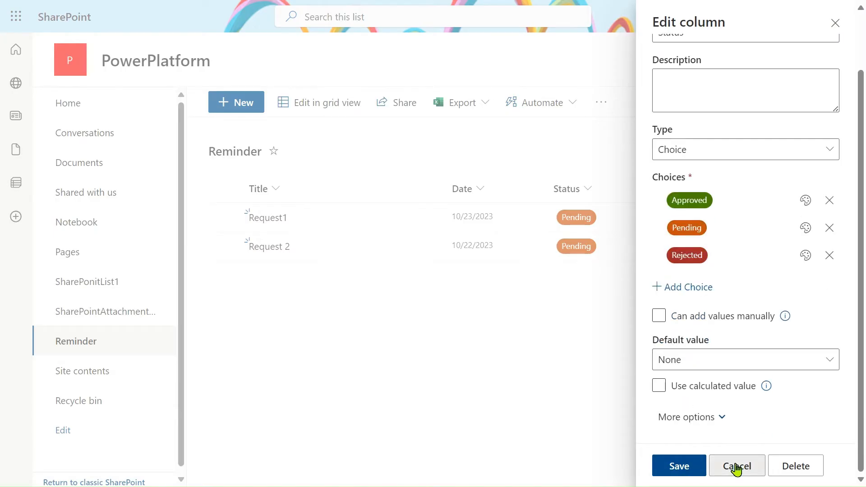
pyautogui.click(738, 466)
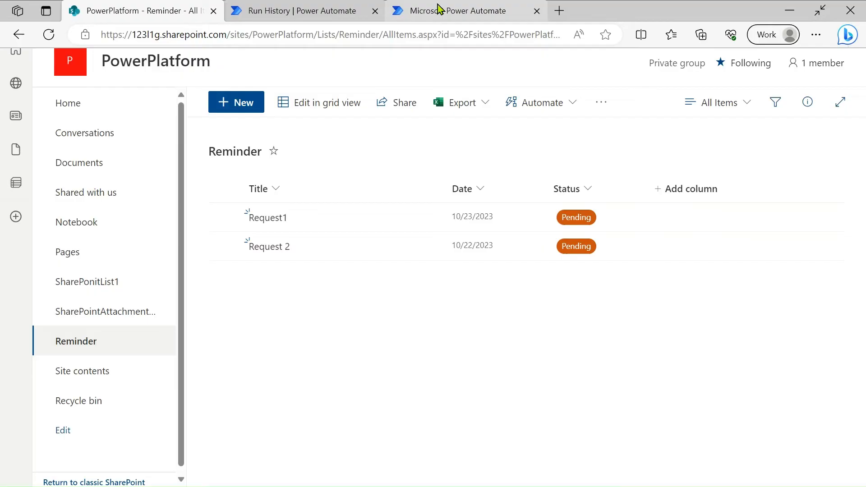
# Step: Scroll through the SendReminder run's step results down to the HTML table listing Request 2 as Pending
pyautogui.click(302, 10)
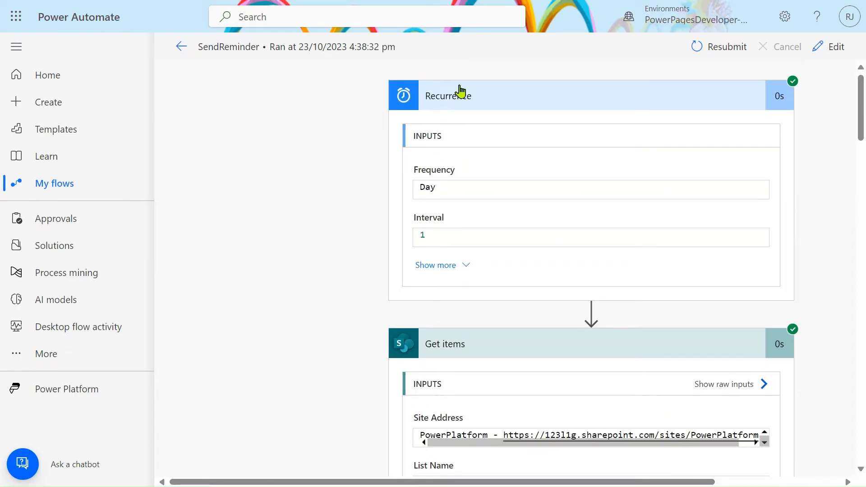
pyautogui.scroll(-3)
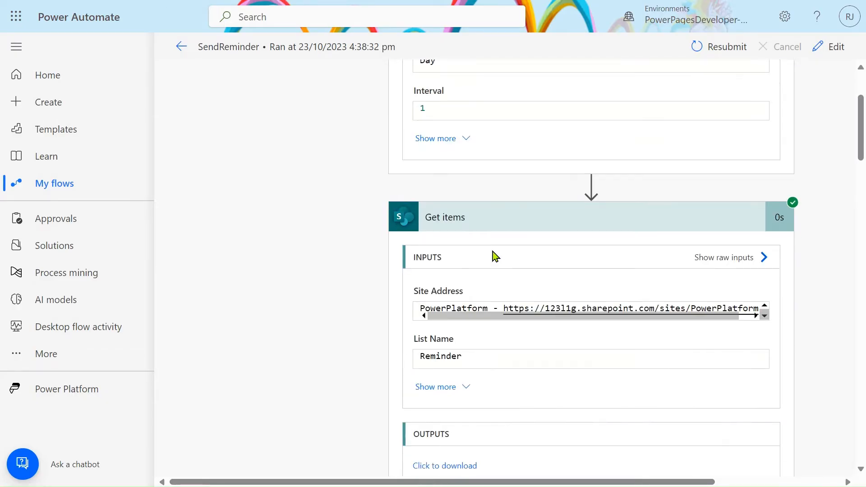
pyautogui.moveTo(560, 400)
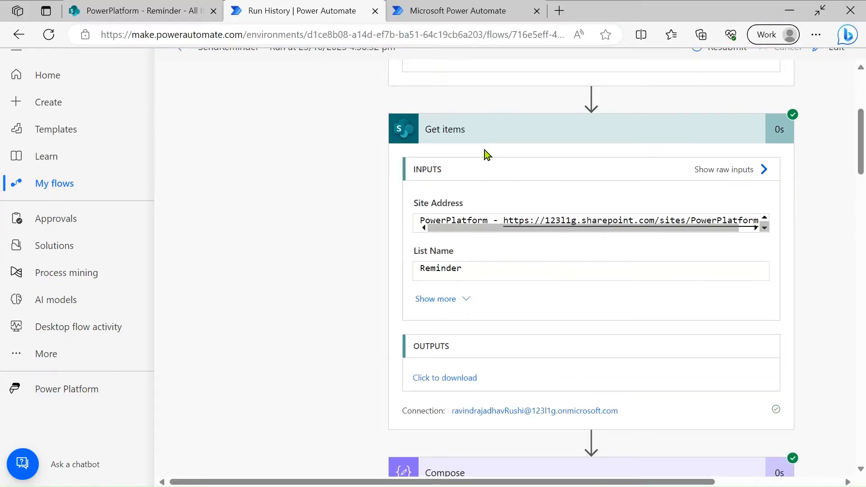
pyautogui.scroll(-3)
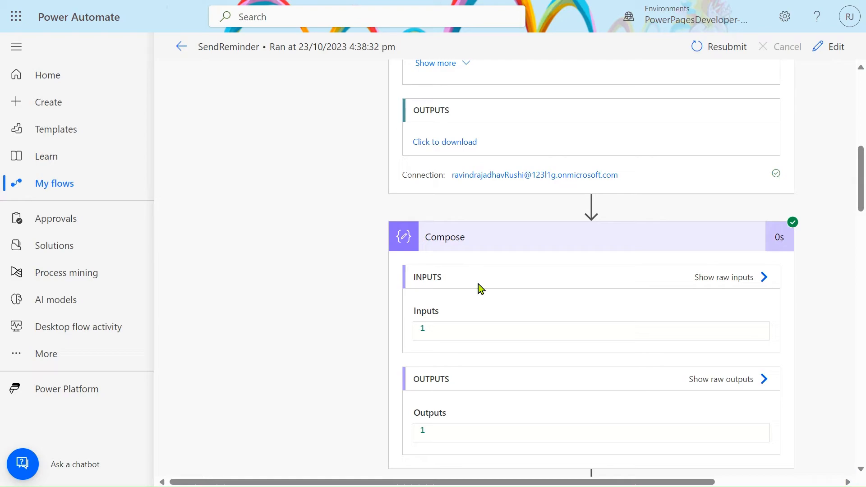
pyautogui.scroll(-3)
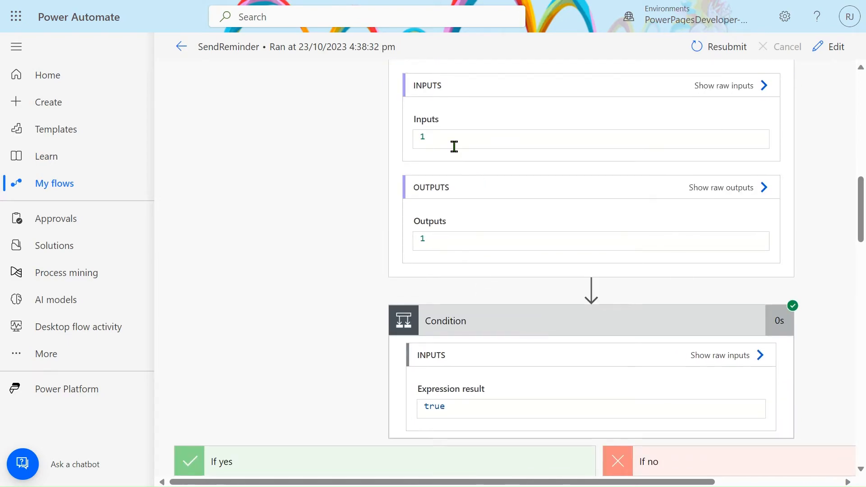
pyautogui.scroll(-3)
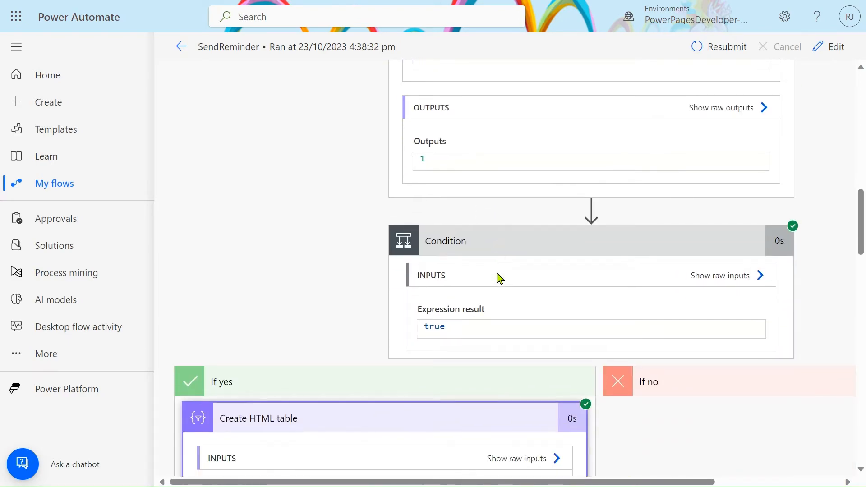
pyautogui.scroll(-3)
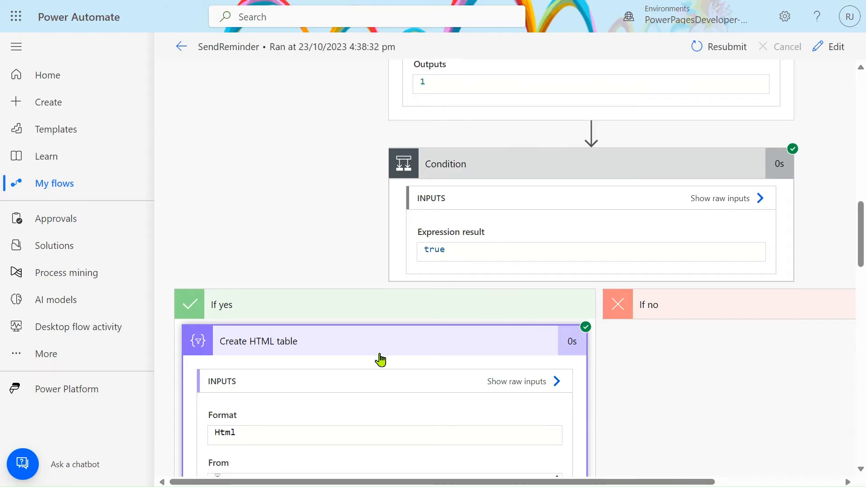
pyautogui.scroll(-3)
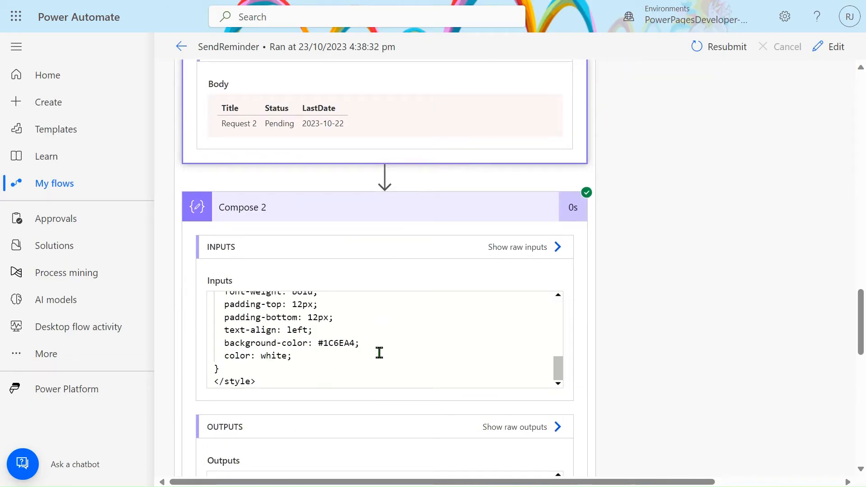
pyautogui.scroll(-3)
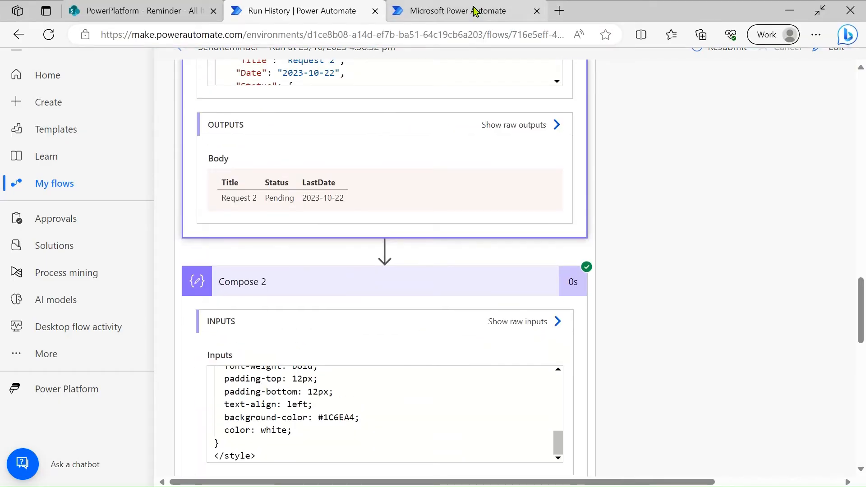
# Step: Expand the Recurrence trigger and its advanced options in the SendReminder flow editor
pyautogui.click(466, 11)
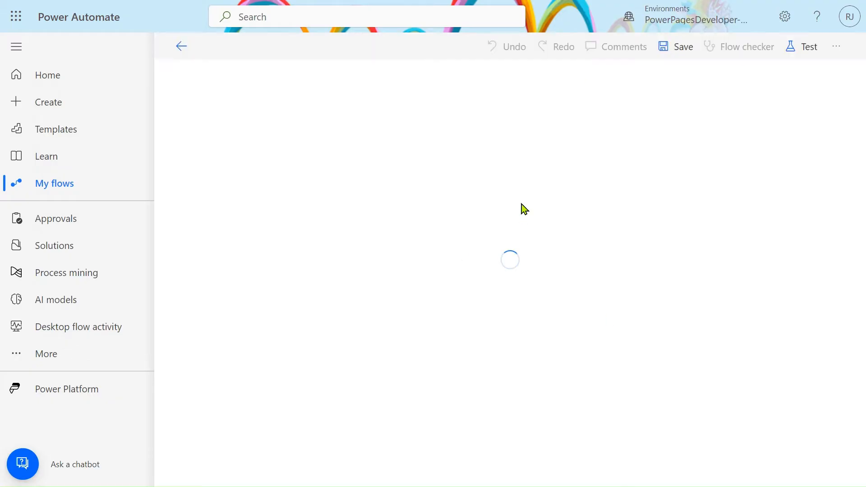
pyautogui.moveTo(182, 46)
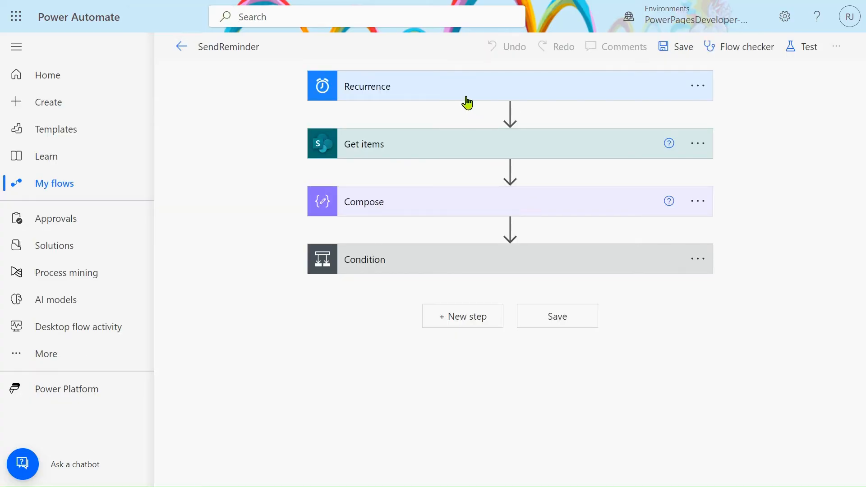
pyautogui.click(467, 86)
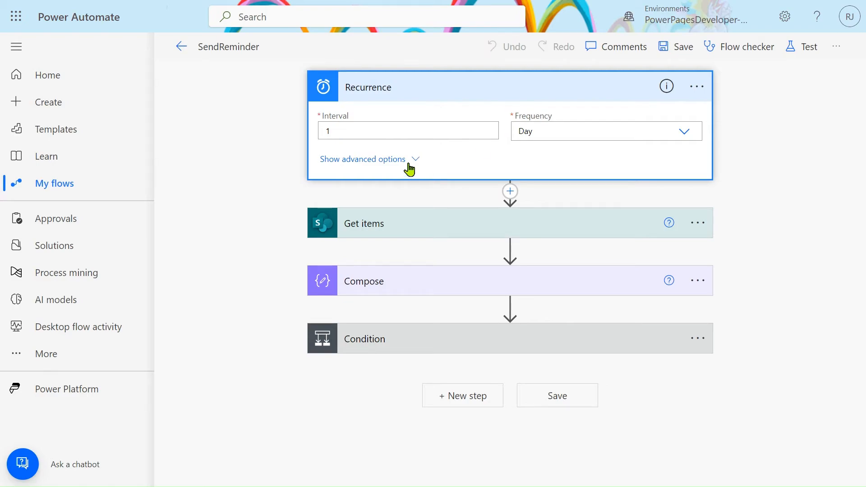
pyautogui.click(363, 159)
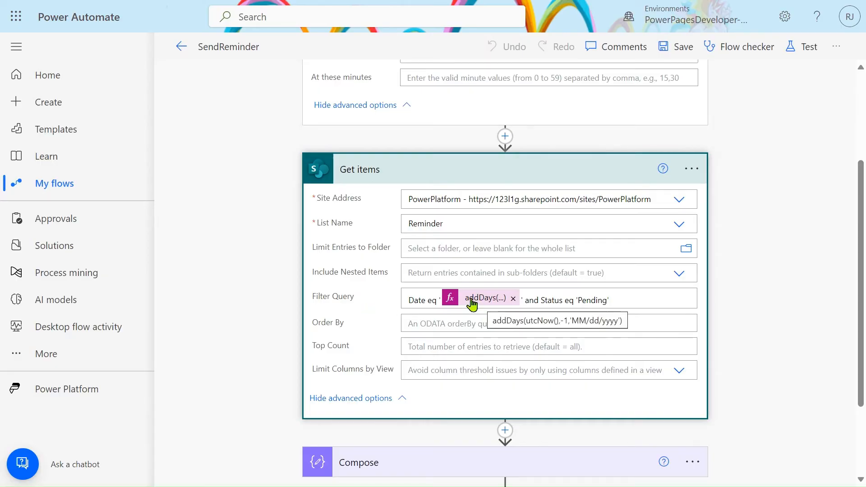
# Step: Edit the filter's date expression to addDays(utcNow(),-1,'MM/dd/yyyy') and highlight the Status field name
pyautogui.click(483, 298)
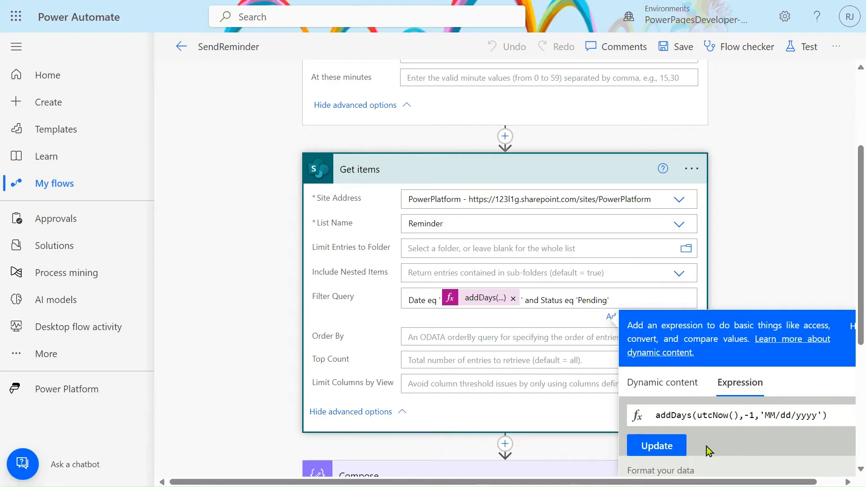
pyautogui.click(657, 415)
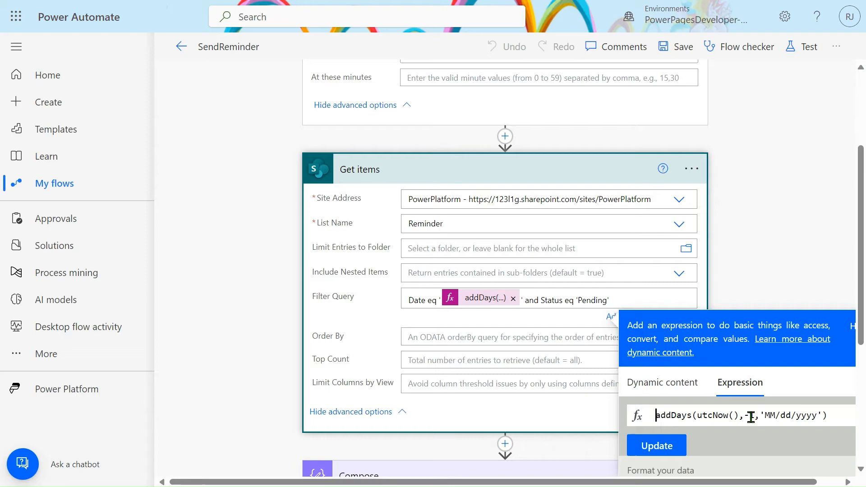
pyautogui.write('-1')
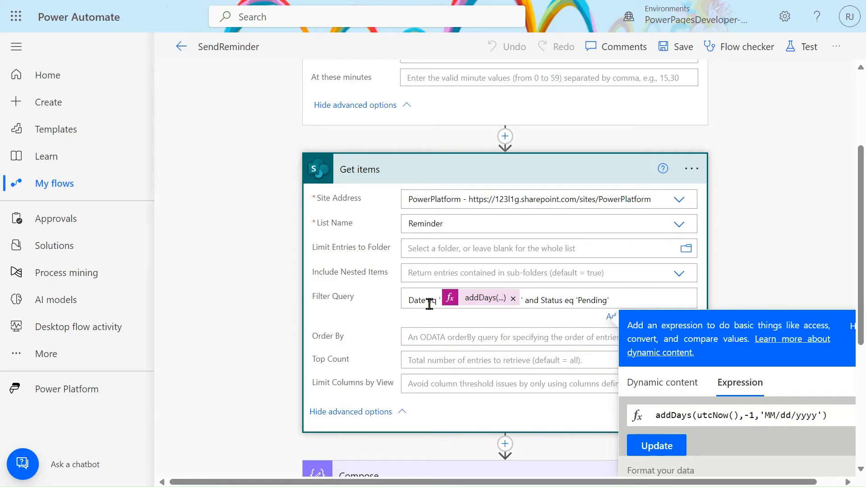
pyautogui.moveTo(474, 299)
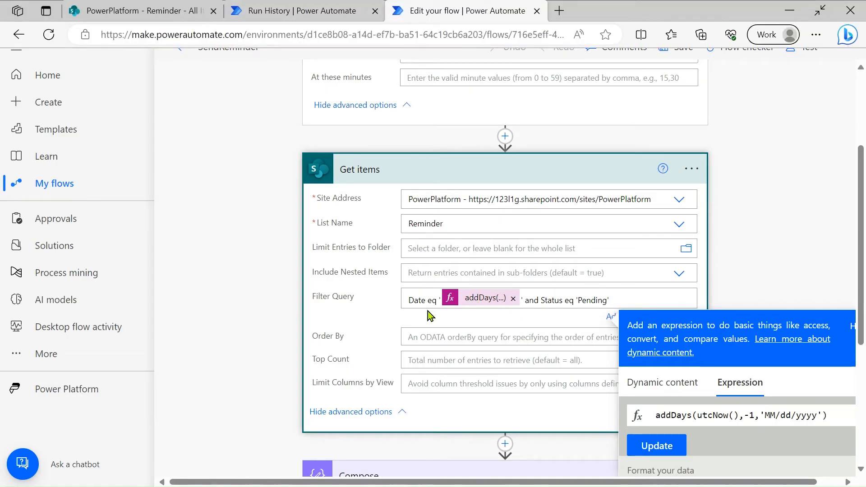
pyautogui.doubleClick(552, 300)
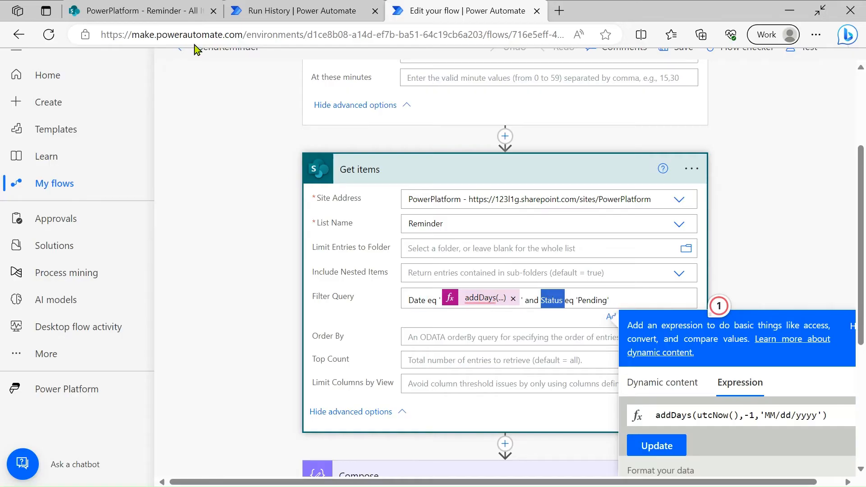
# Step: Reach the Reminder list settings via the gear menu and bring up the Date column settings
pyautogui.click(141, 11)
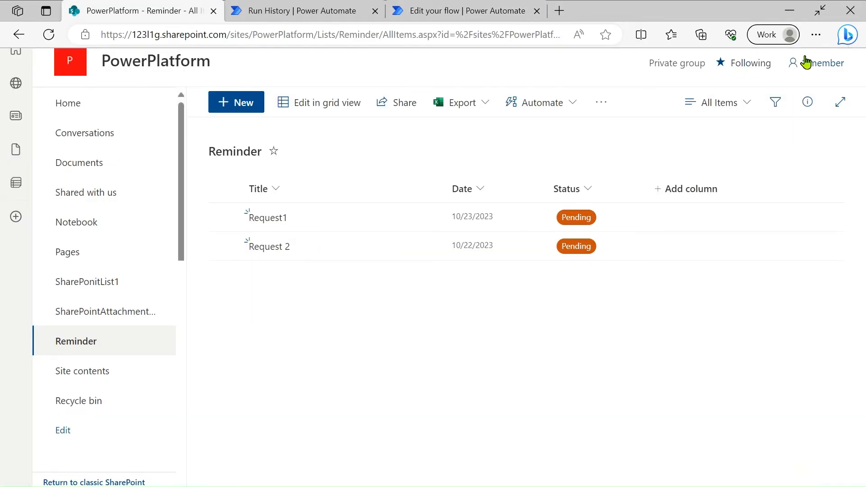
pyautogui.click(784, 16)
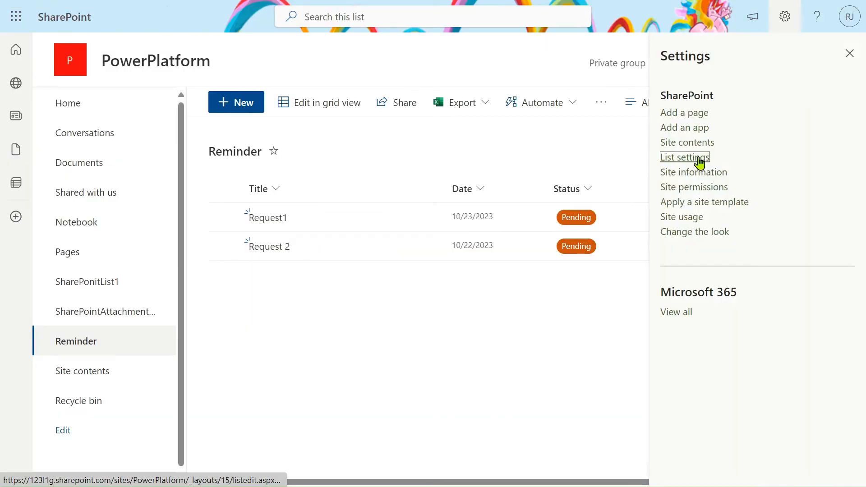
pyautogui.click(685, 157)
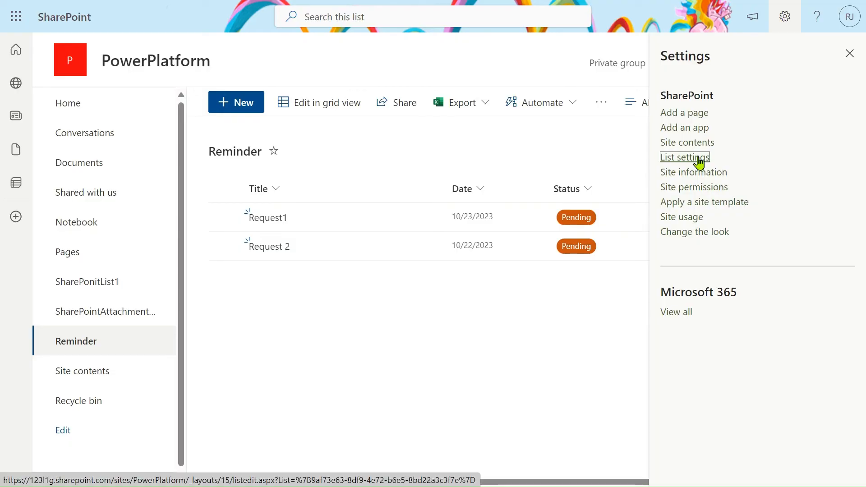
pyautogui.click(685, 157)
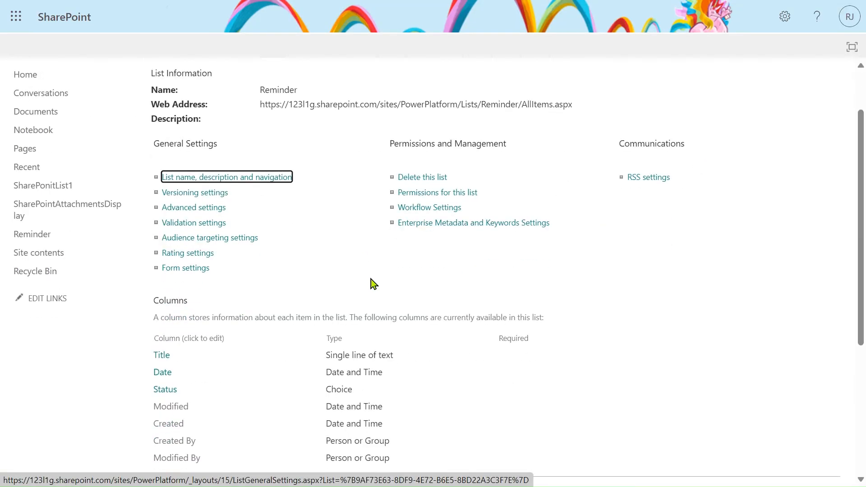
pyautogui.scroll(-3)
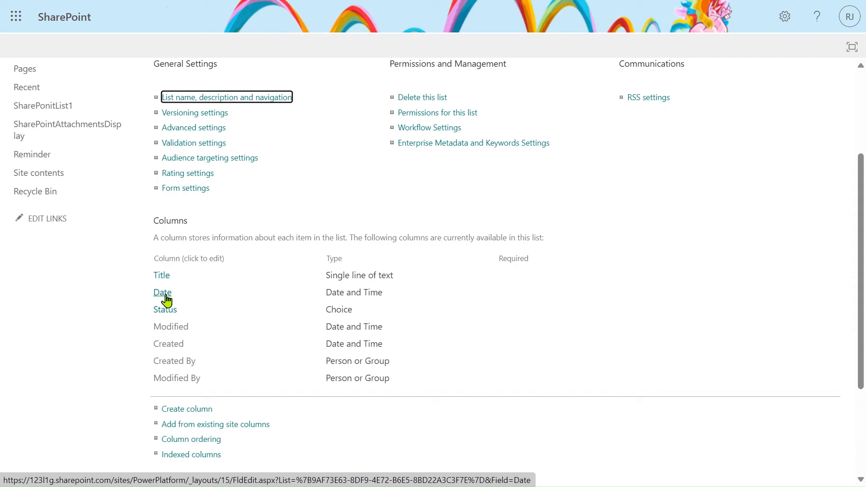
pyautogui.click(163, 293)
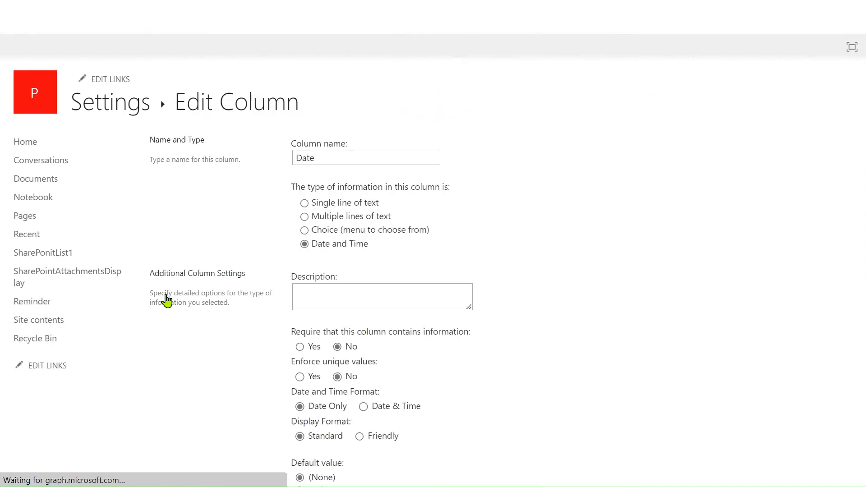
pyautogui.click(354, 34)
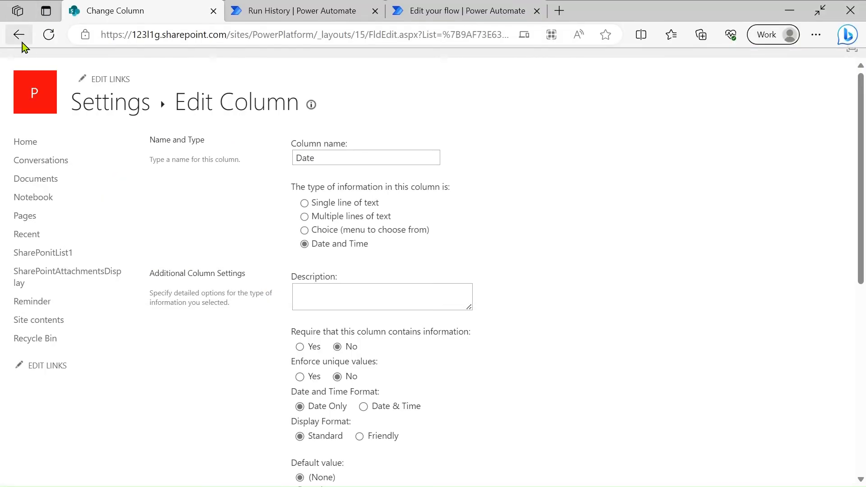
# Step: View the Status column settings, highlight 'Status' in the address, and return to the flow editor
pyautogui.click(19, 34)
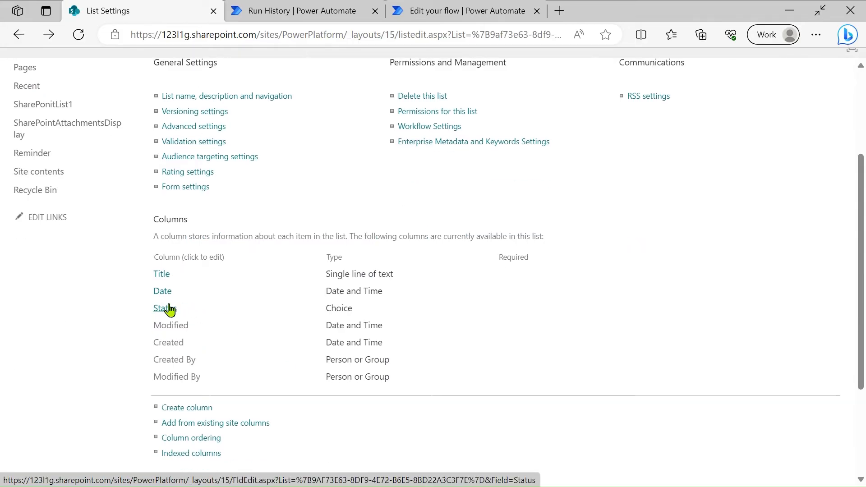
pyautogui.click(163, 308)
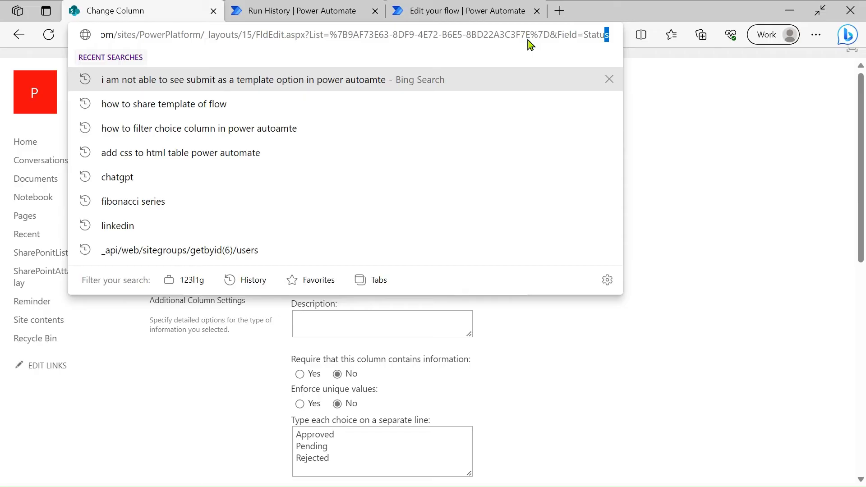
pyautogui.doubleClick(595, 34)
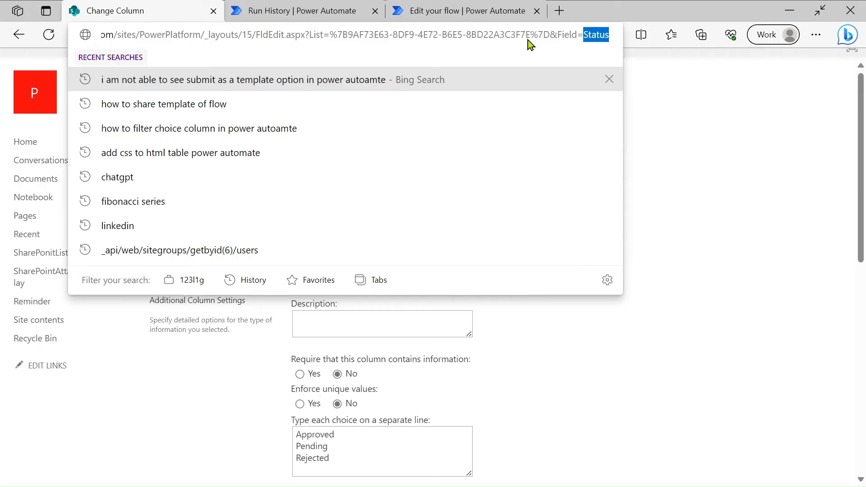
pyautogui.click(465, 11)
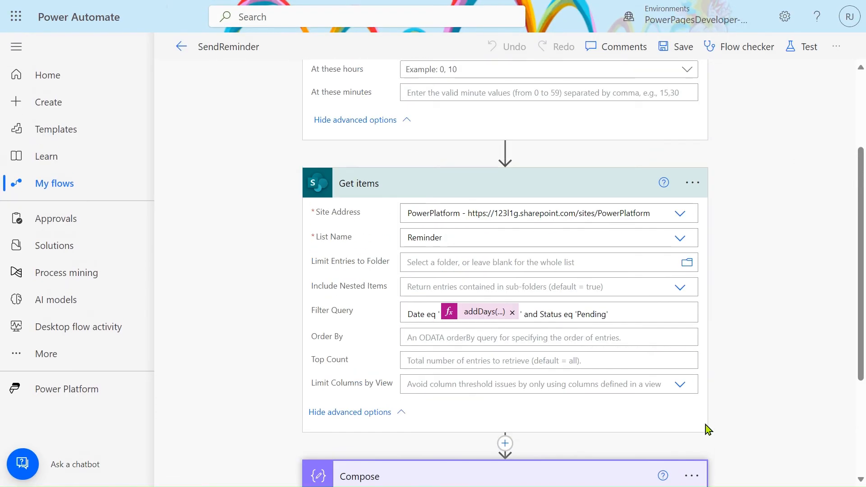
# Step: Scroll to the Compose length() count and the Condition checking it is greater than 0
pyautogui.scroll(-3)
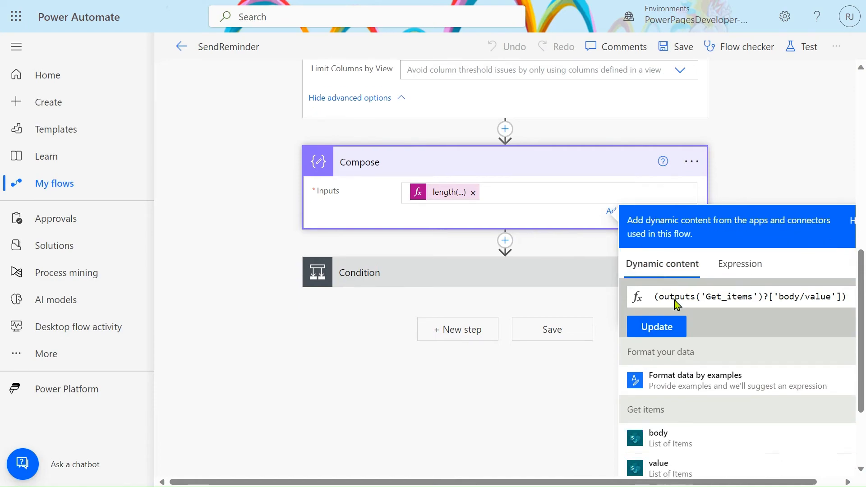
pyautogui.scroll(-3)
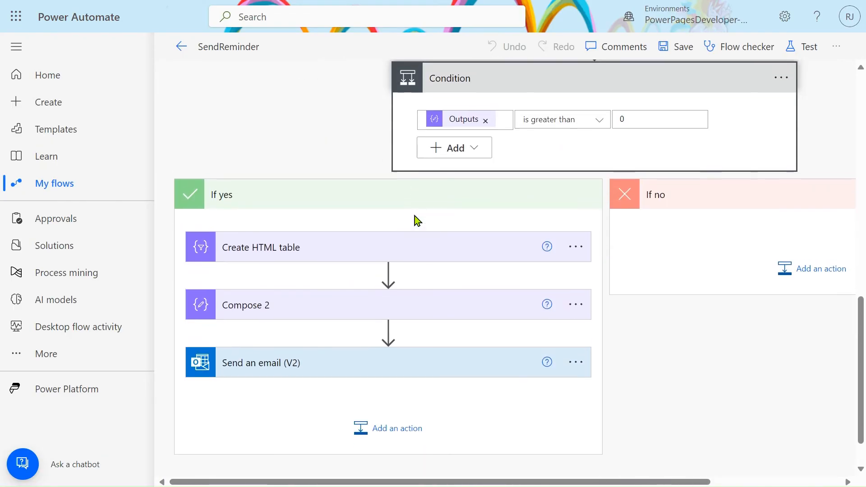
# Step: Expand Create HTML table to show Title, Status Value and Date mapped from Get items
pyautogui.scroll(-3)
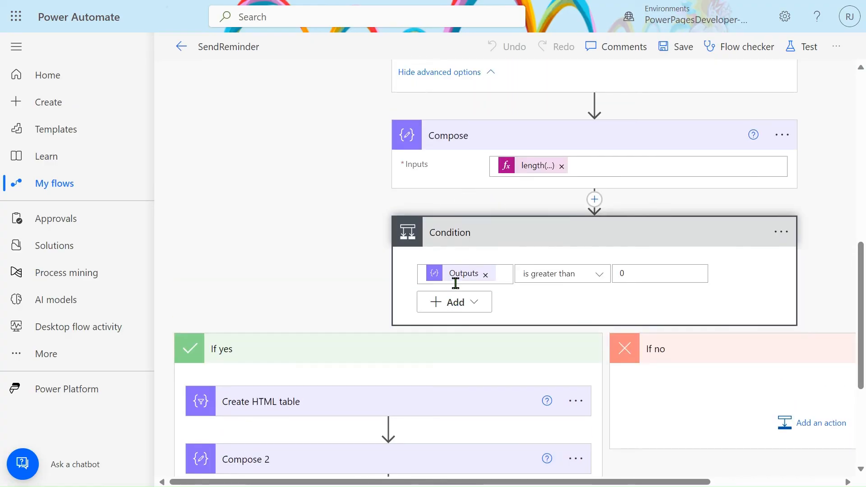
pyautogui.moveTo(817, 423)
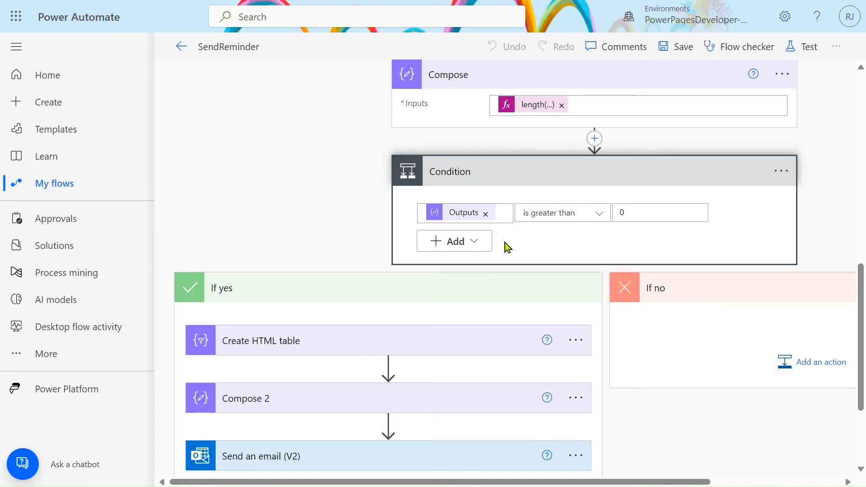
pyautogui.click(260, 340)
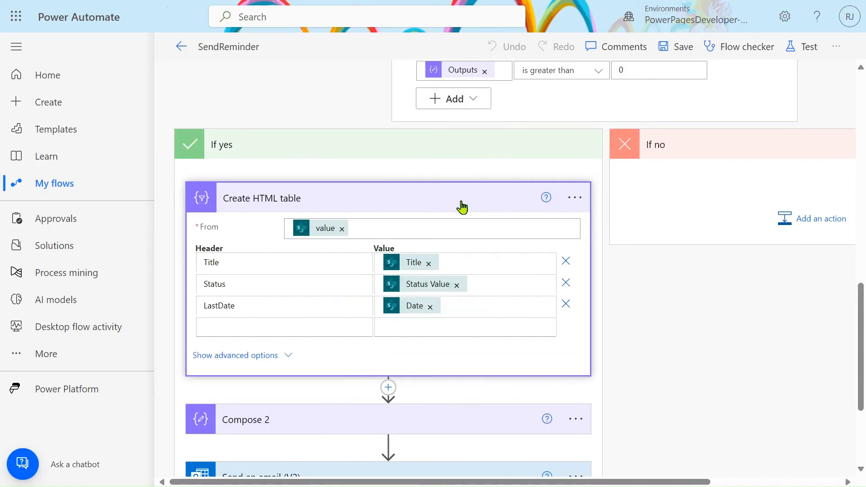
# Step: Scroll to Compose 2's <style> CSS and the Send an email step using both outputs
pyautogui.scroll(-3)
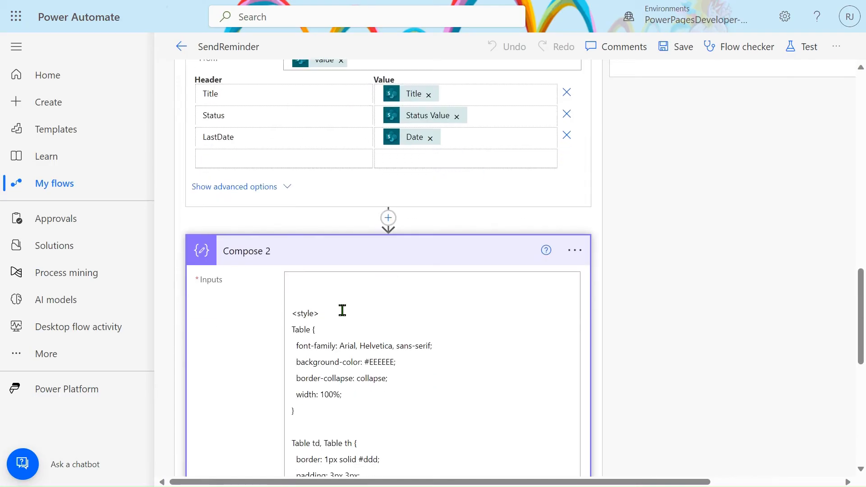
pyautogui.scroll(-3)
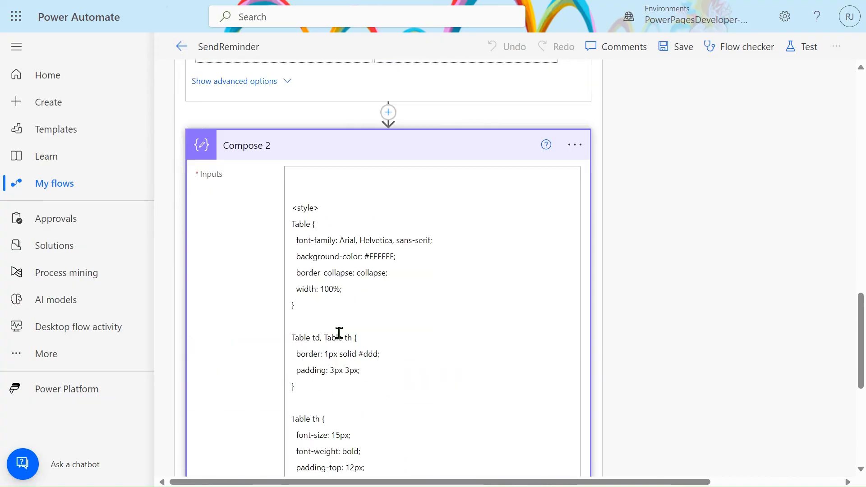
pyautogui.scroll(-3)
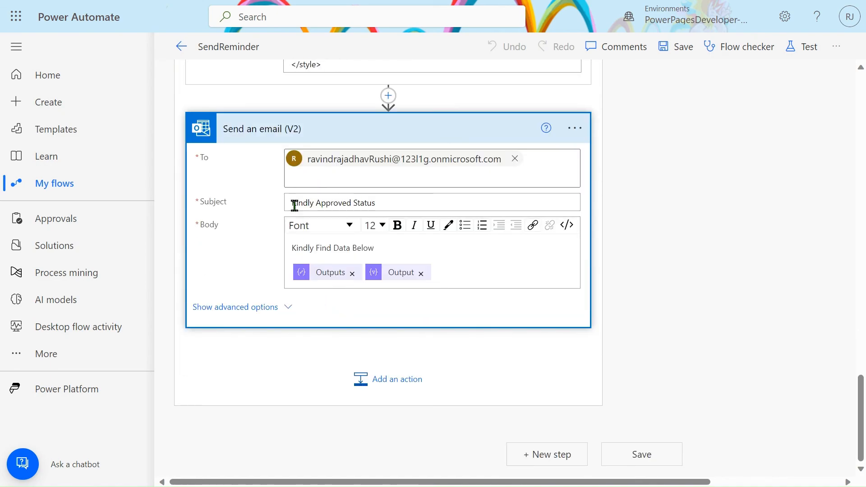
pyautogui.moveTo(313, 175)
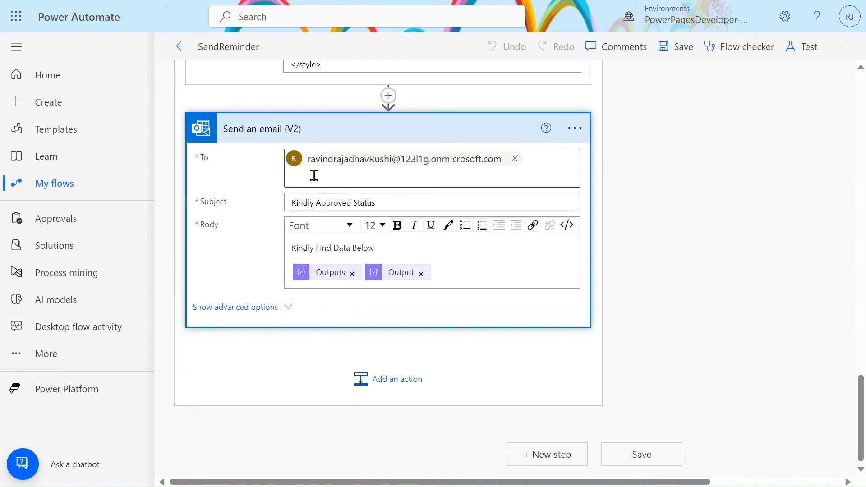